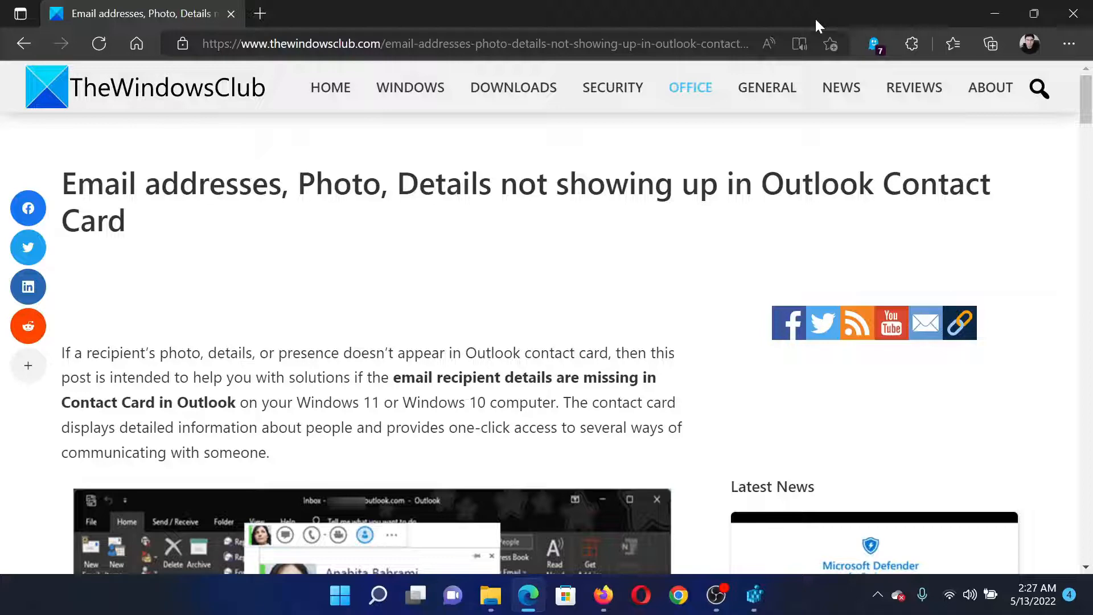
Scroll the article to the 'Disable the DownloadDetailsFromAD key via Registry Editor' heading
{"action": "scroll", "scroll_direction": "down", "scroll_amount": 3}
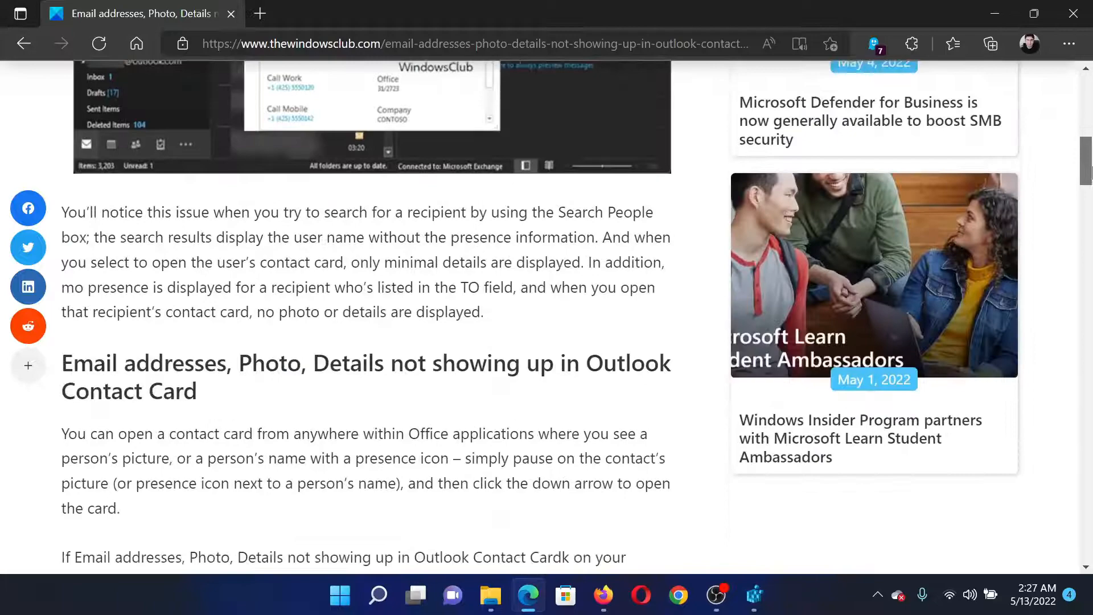
{"action": "scroll", "scroll_direction": "down", "scroll_amount": 3}
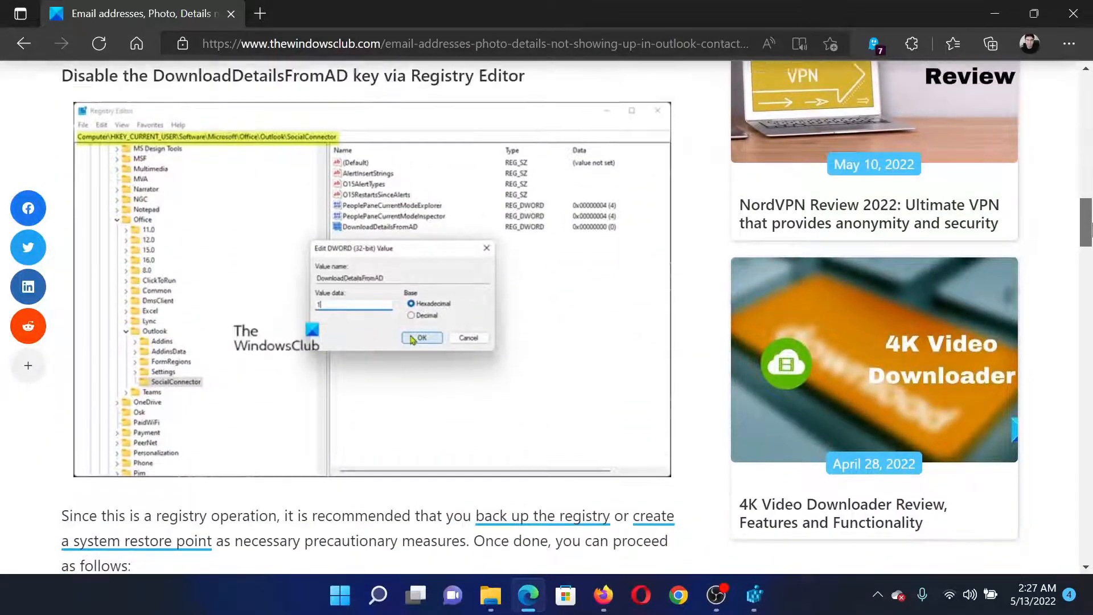
{"action": "scroll", "scroll_direction": "up", "scroll_amount": 3}
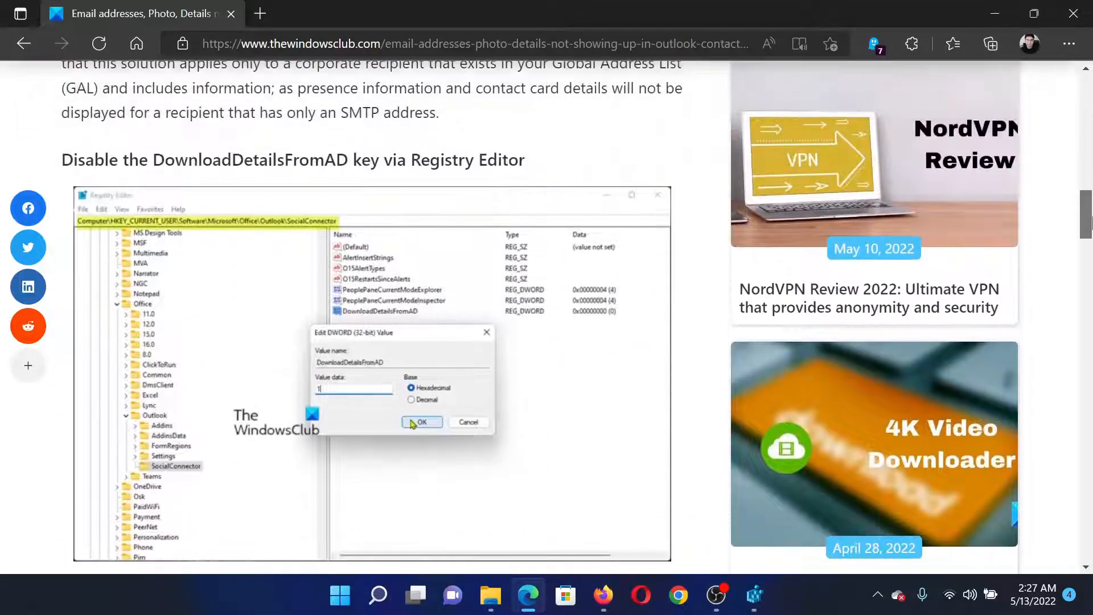
{"action": "scroll", "scroll_direction": "down", "scroll_amount": 3}
{"action": "type", "text": "regedit"}
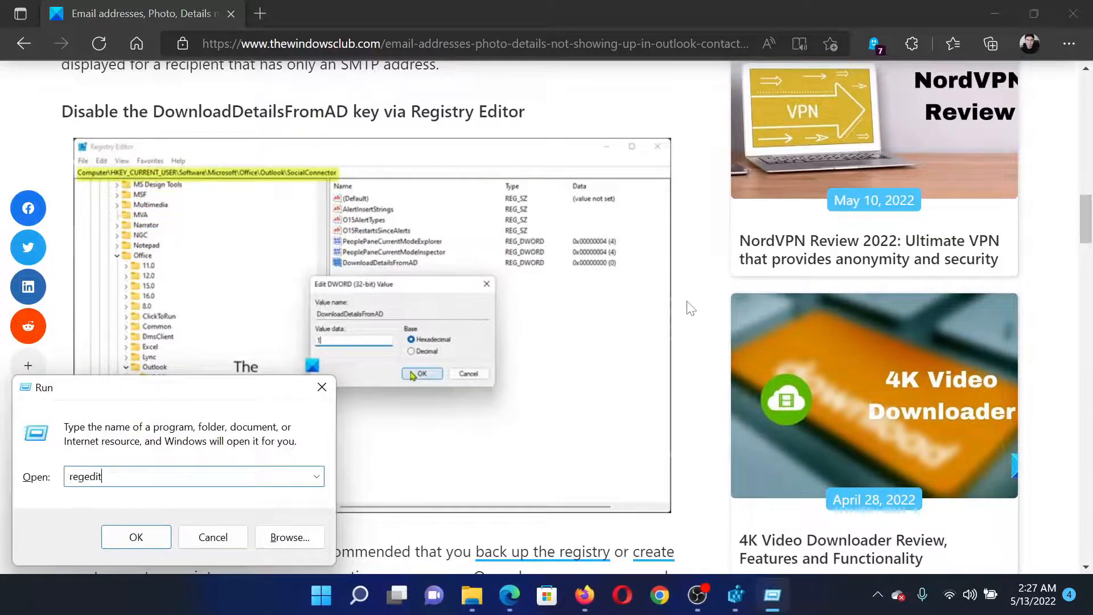
{"action": "mouse_move", "coordinate": [476, 299]}
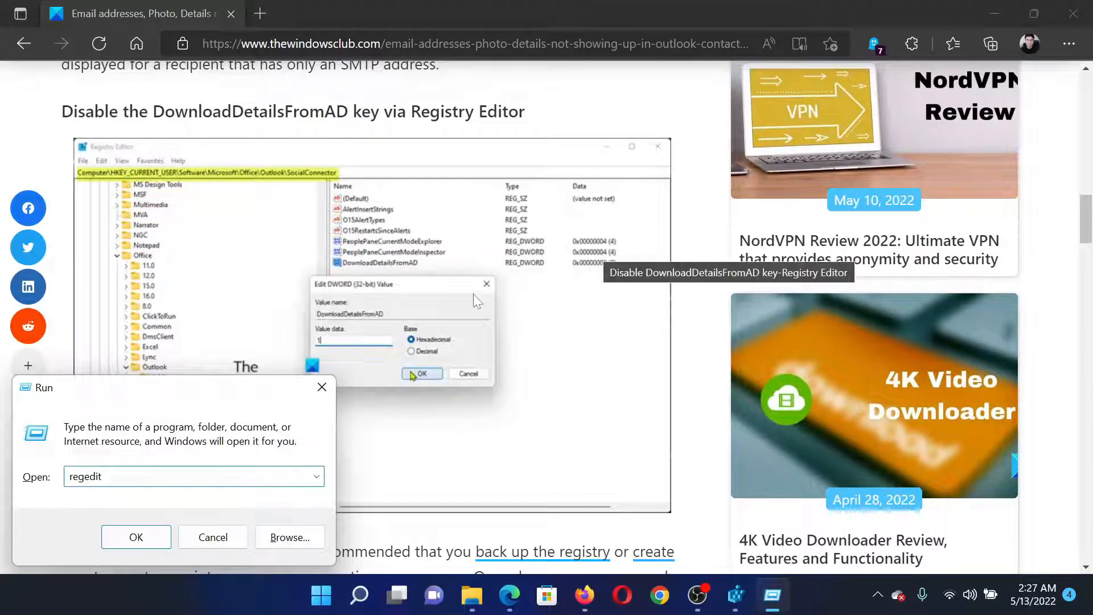
{"action": "mouse_move", "coordinate": [718, 582]}
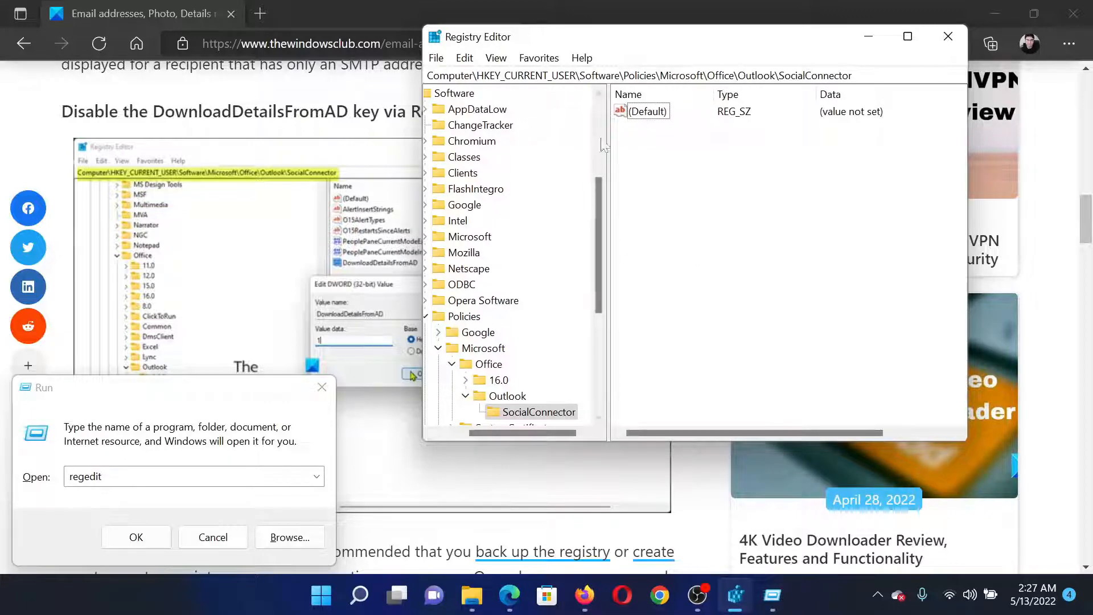
{"action": "mouse_move", "coordinate": [676, 155]}
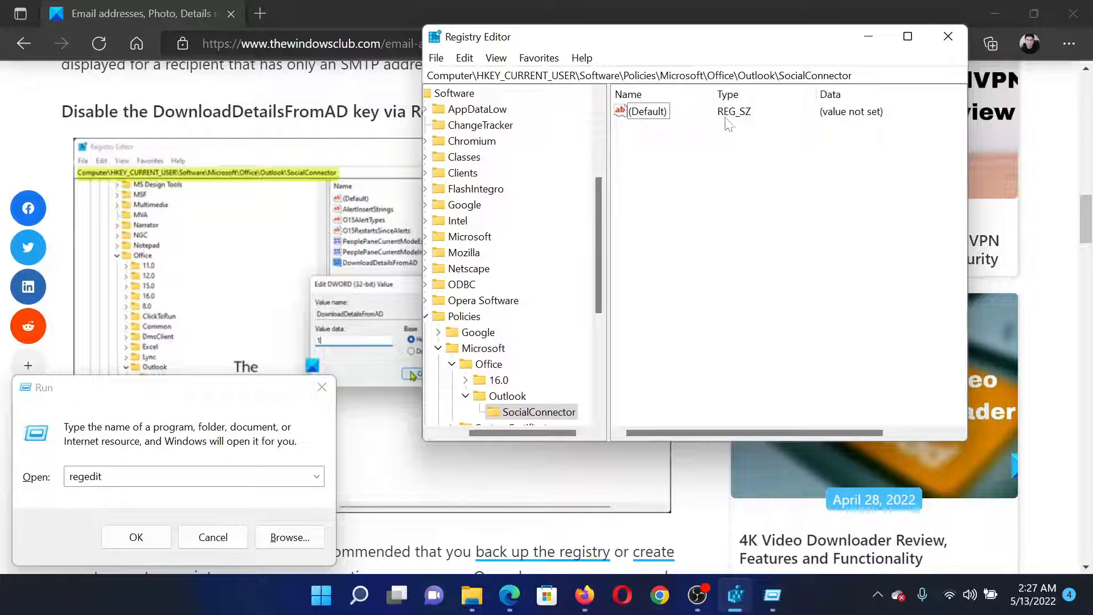
{"action": "mouse_move", "coordinate": [786, 154]}
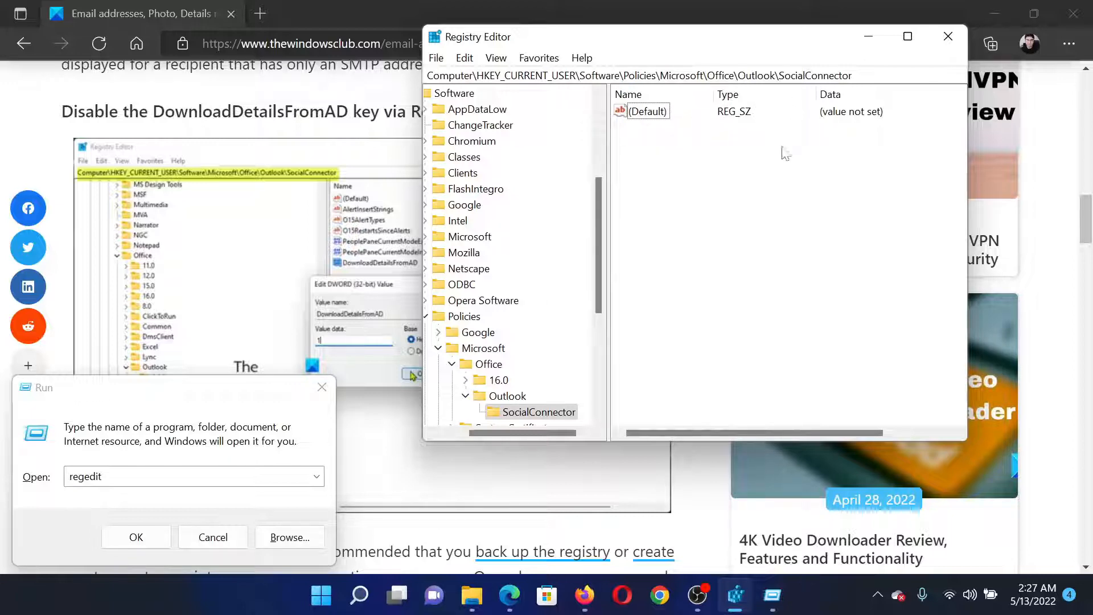
Return to the article and scroll down to its step list for the registry fix
{"action": "left_click", "coordinate": [947, 35]}
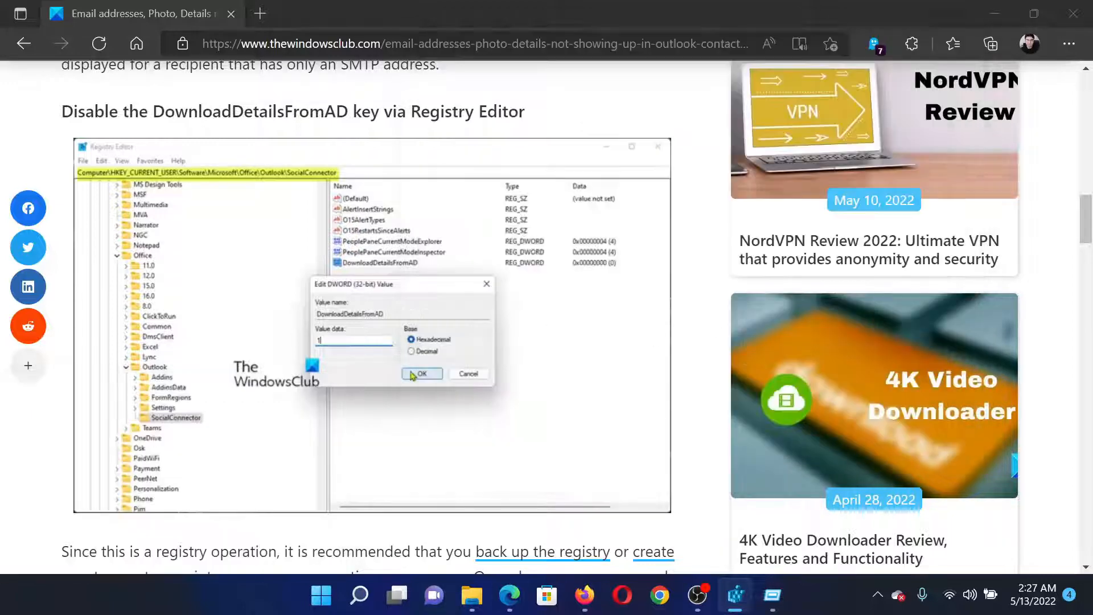
{"action": "scroll", "scroll_direction": "down", "scroll_amount": 3}
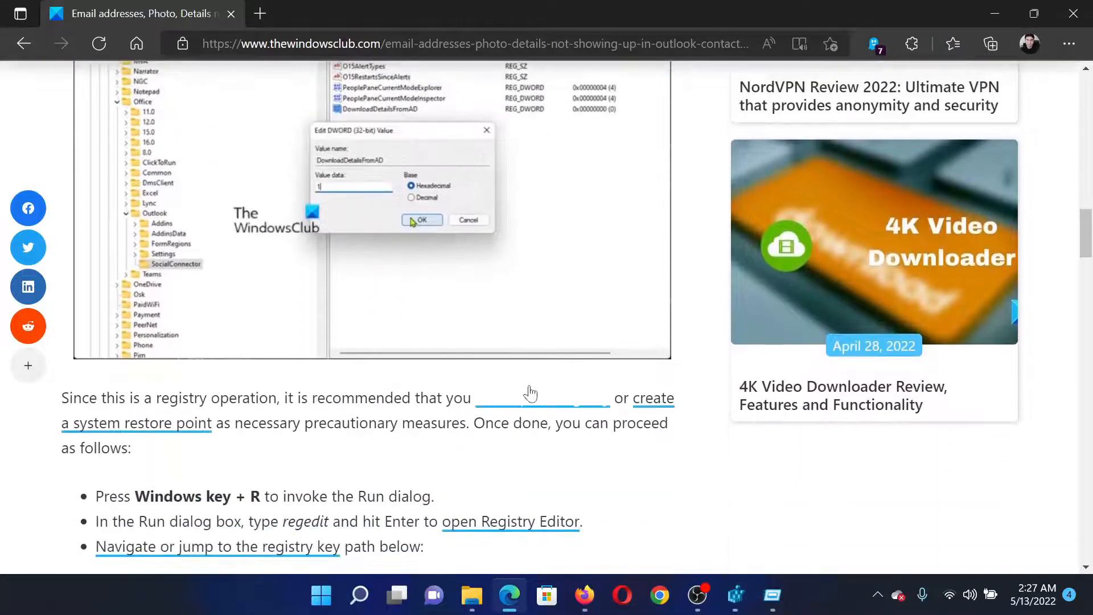
{"action": "scroll", "scroll_direction": "down", "scroll_amount": 3}
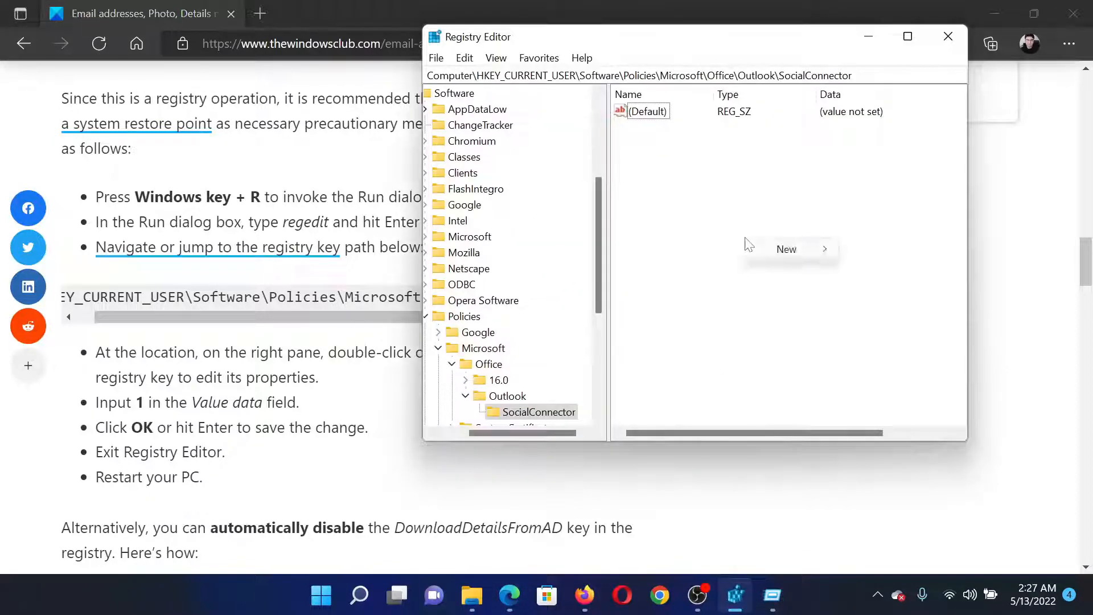
Create the DownloadDetailsFromAD DWORD under SocialConnector with value data 1, then return to the article
{"action": "left_click", "coordinate": [786, 250]}
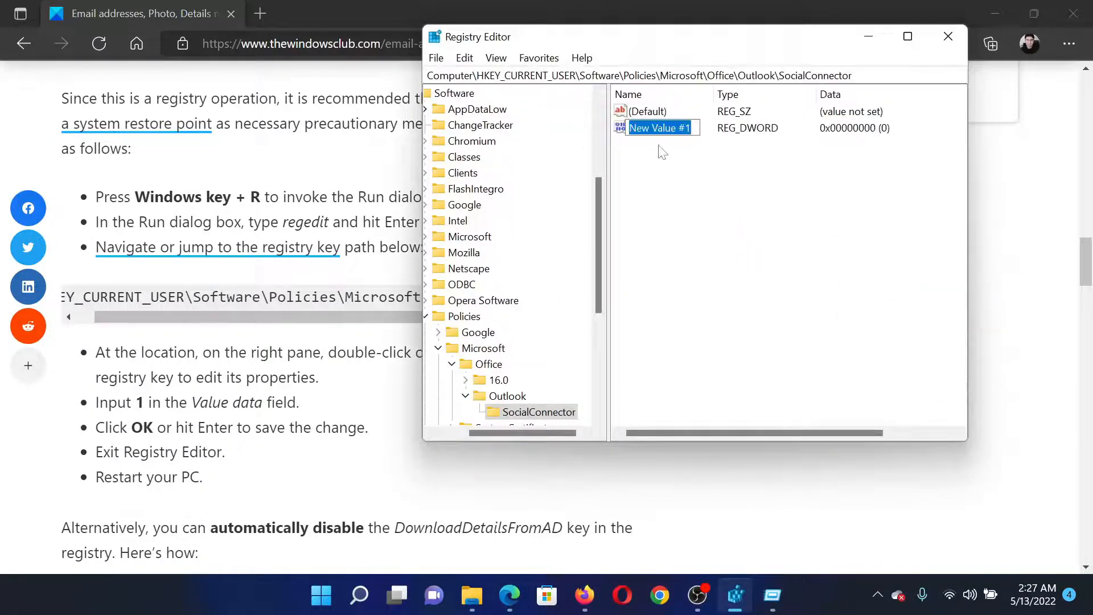
{"action": "type", "text": "DownloadDetailsFromAD"}
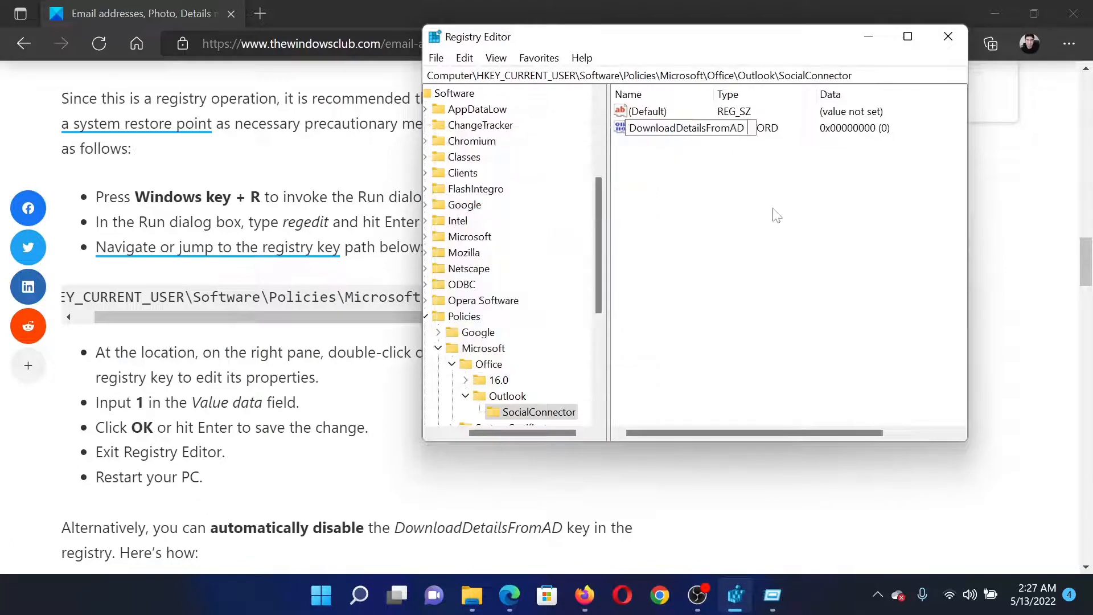
{"action": "double_click", "coordinate": [685, 127]}
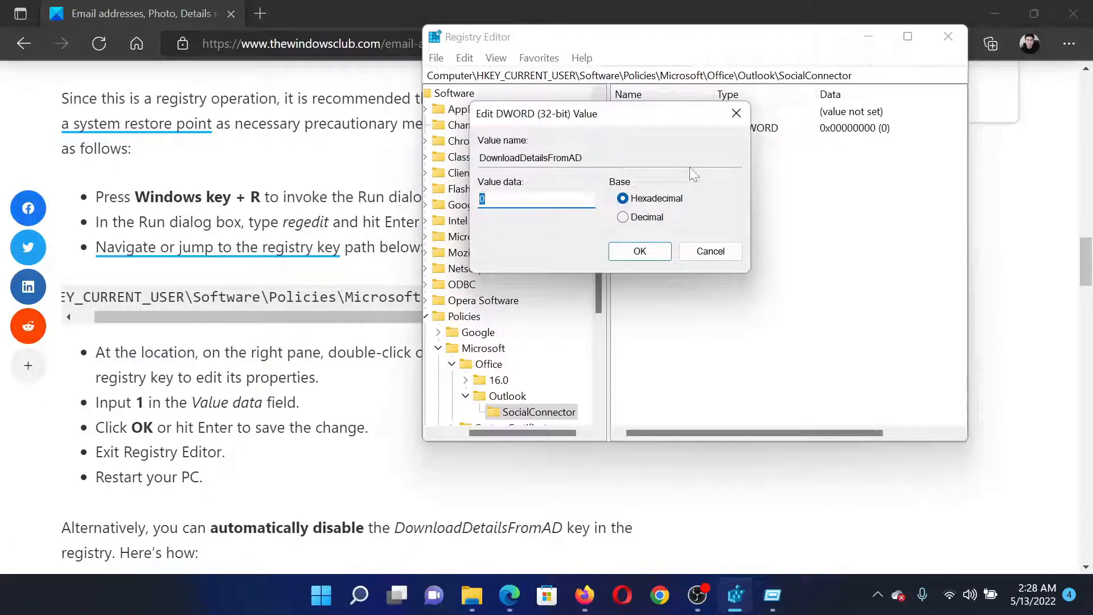
{"action": "left_click", "coordinate": [638, 250]}
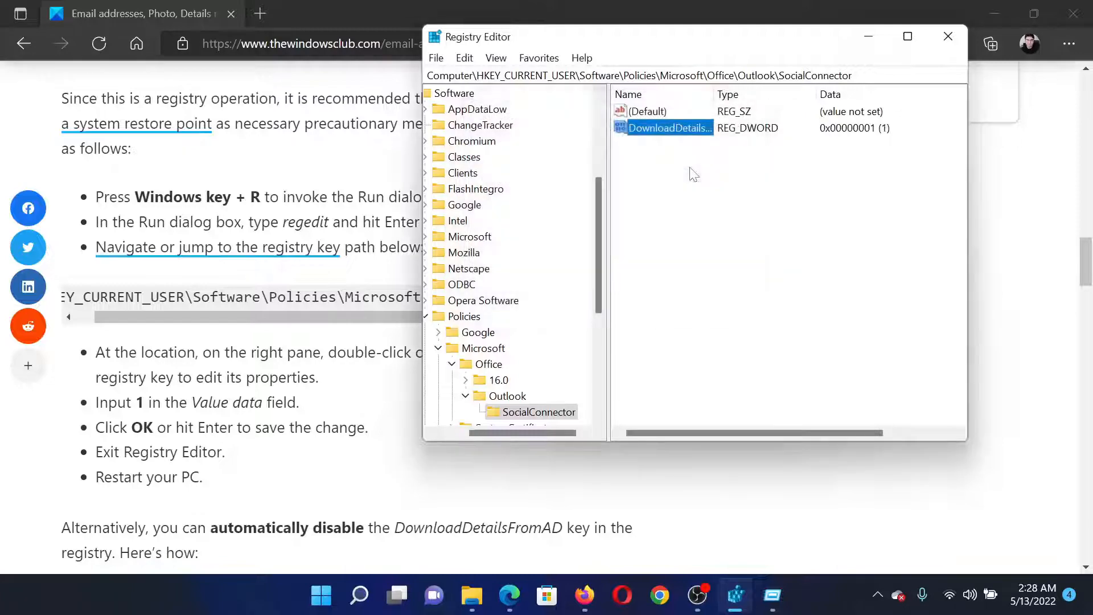
{"action": "left_click", "coordinate": [949, 36]}
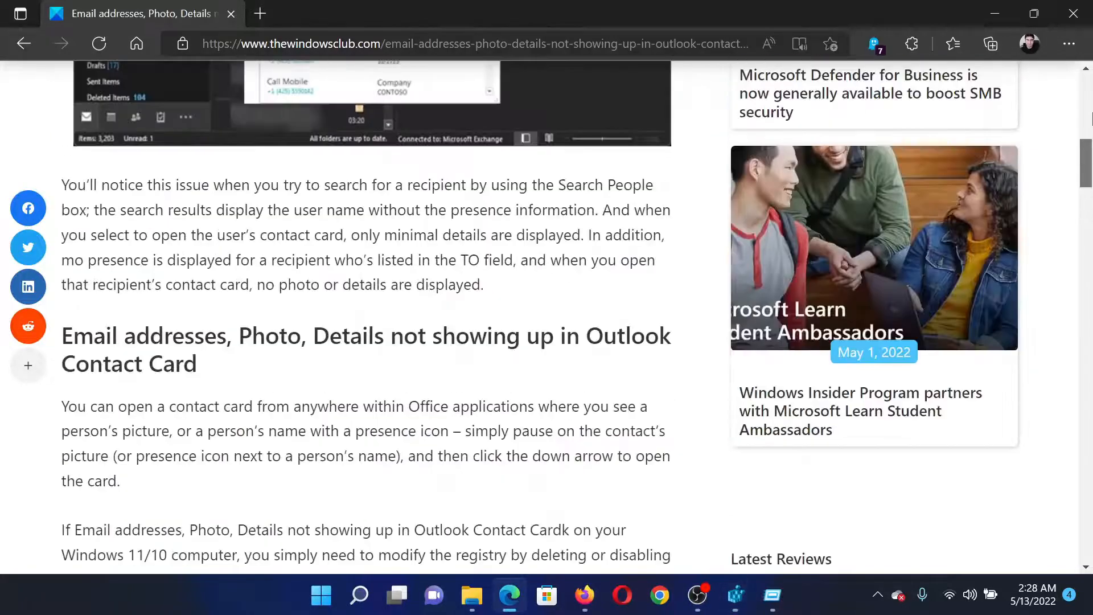
{"action": "scroll", "scroll_direction": "up", "scroll_amount": 3}
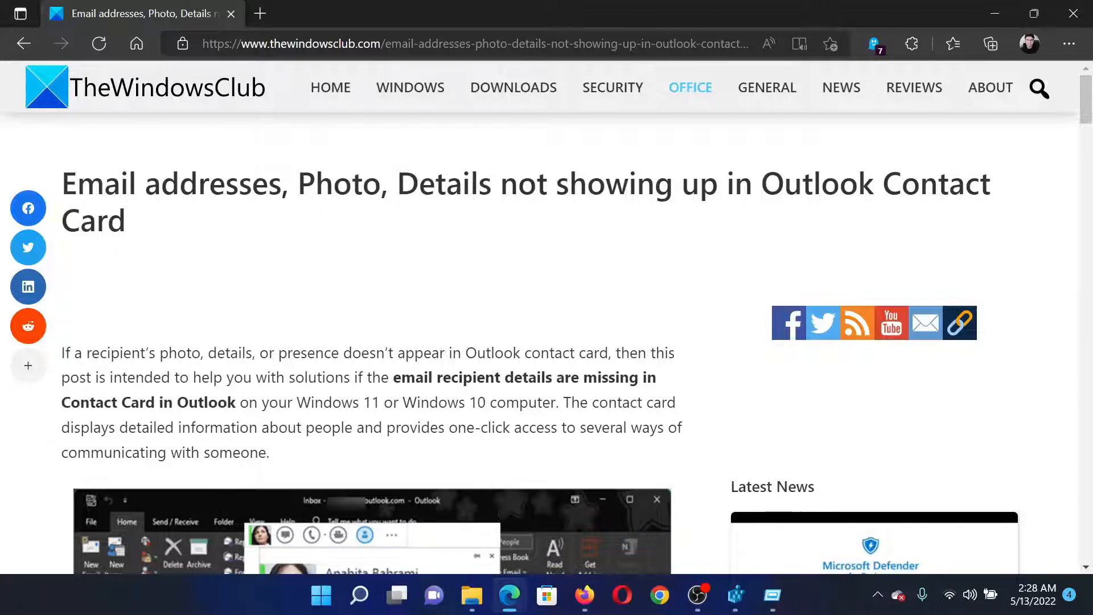
{"action": "mouse_move", "coordinate": [675, 332]}
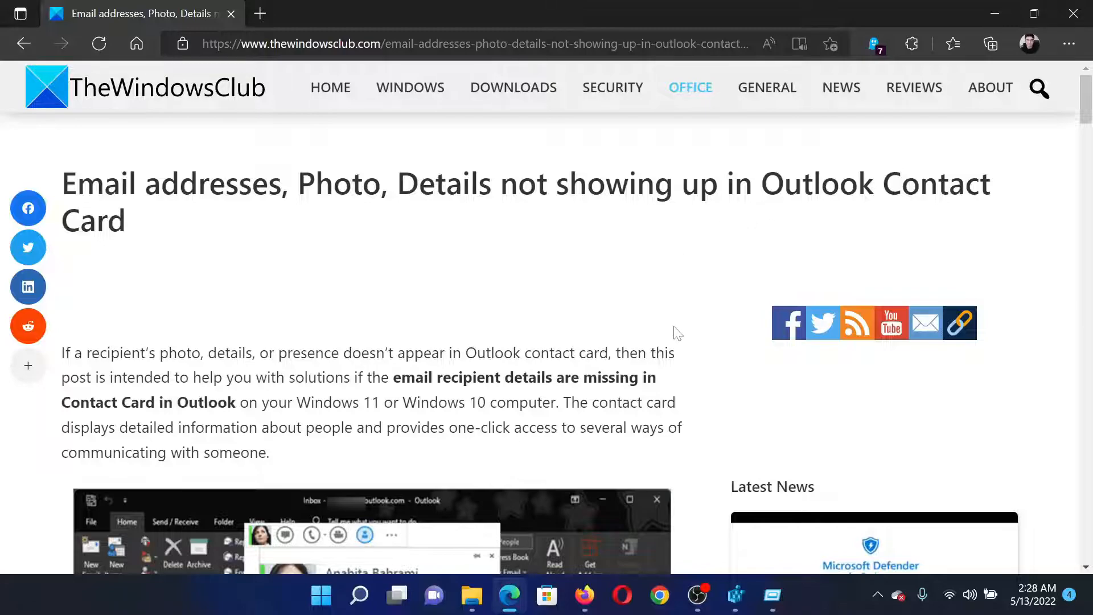